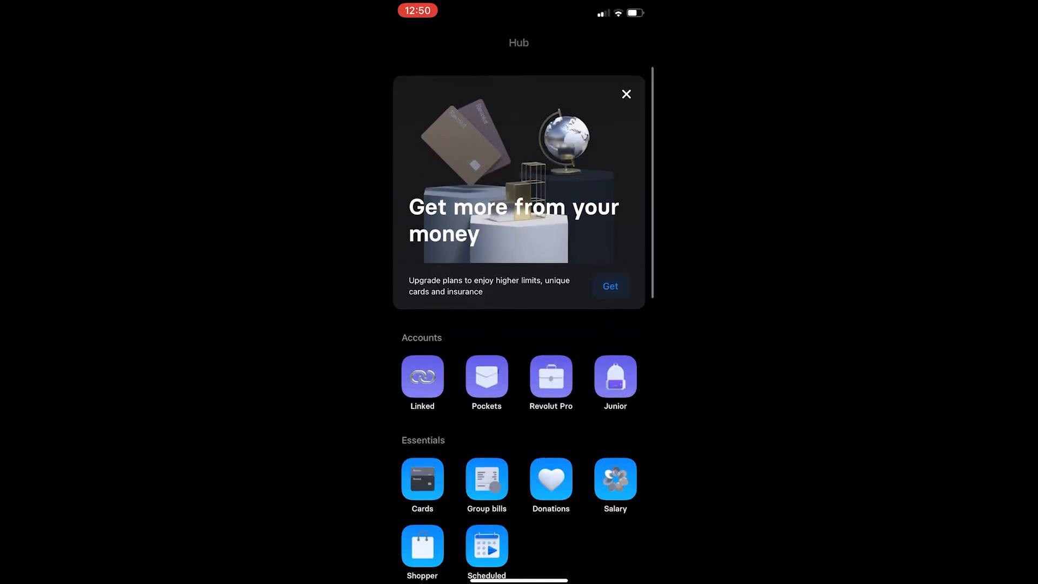
Open Pockets from the Accounts section of the Hub
left_click(486, 377)
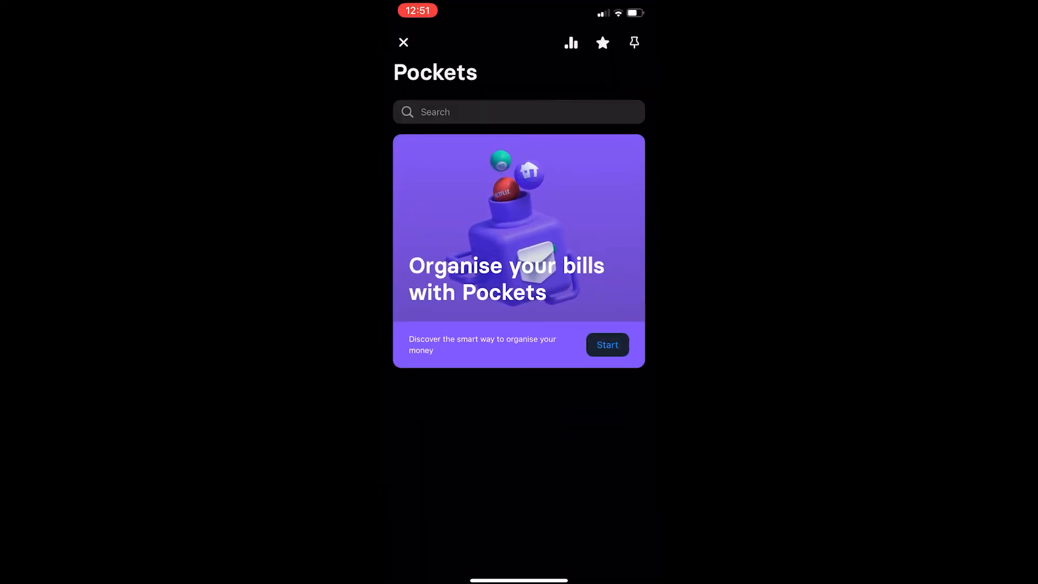
Start the Organise your bills card and tap Get started
left_click(606, 345)
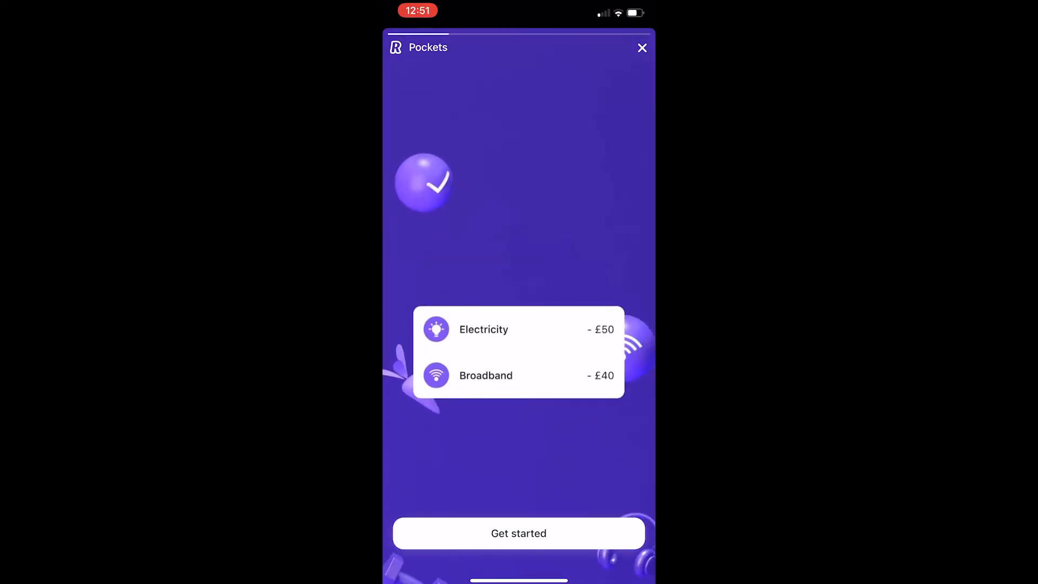
left_click(518, 533)
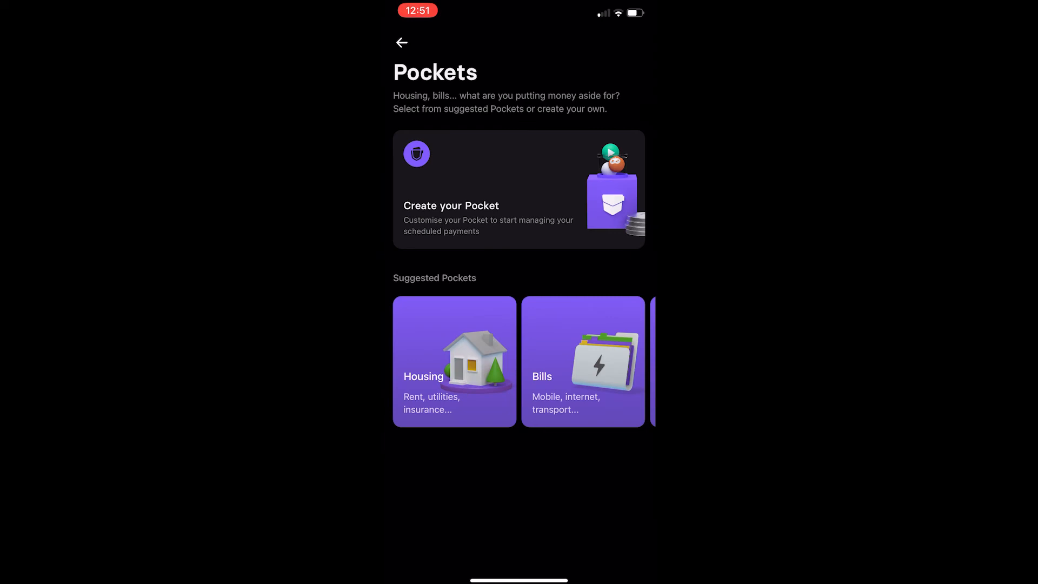
Browse the Suggested Pockets and begin picking scheduled payments for a suggestion
scroll("left", 3)
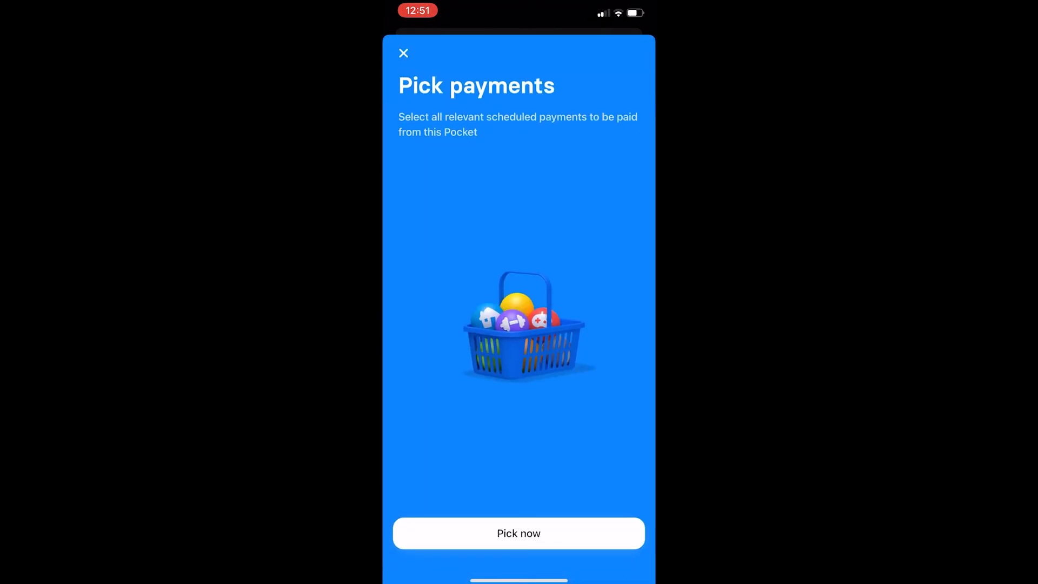
left_click(519, 534)
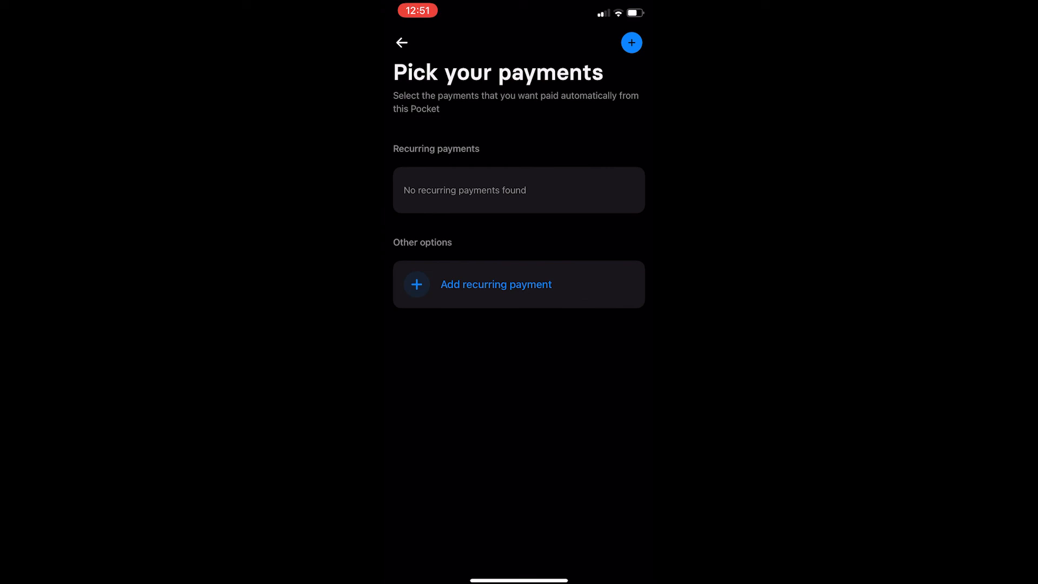
Find no recurring payments listed and return to the suggested Pockets page
left_click(401, 42)
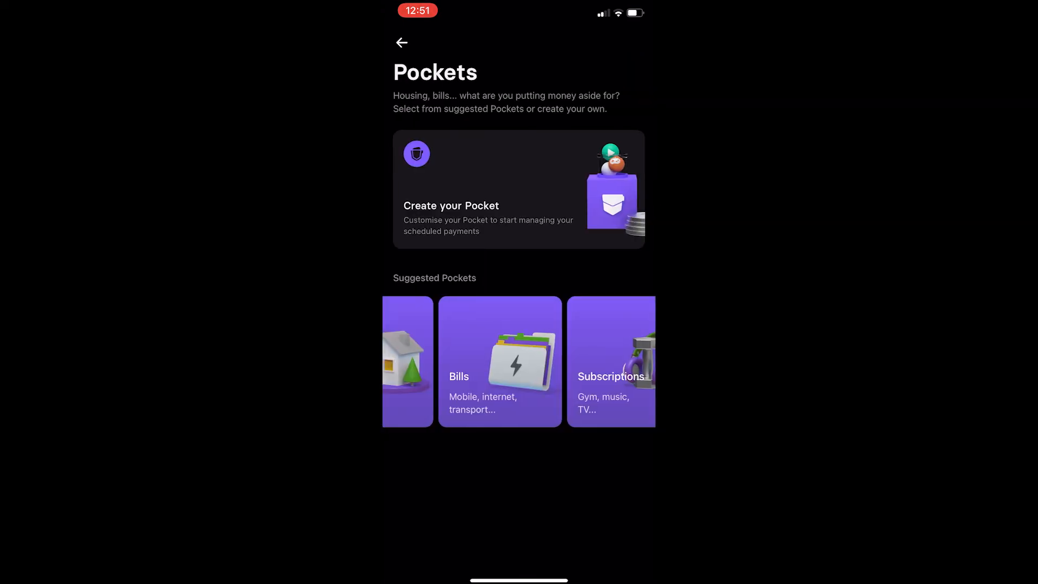